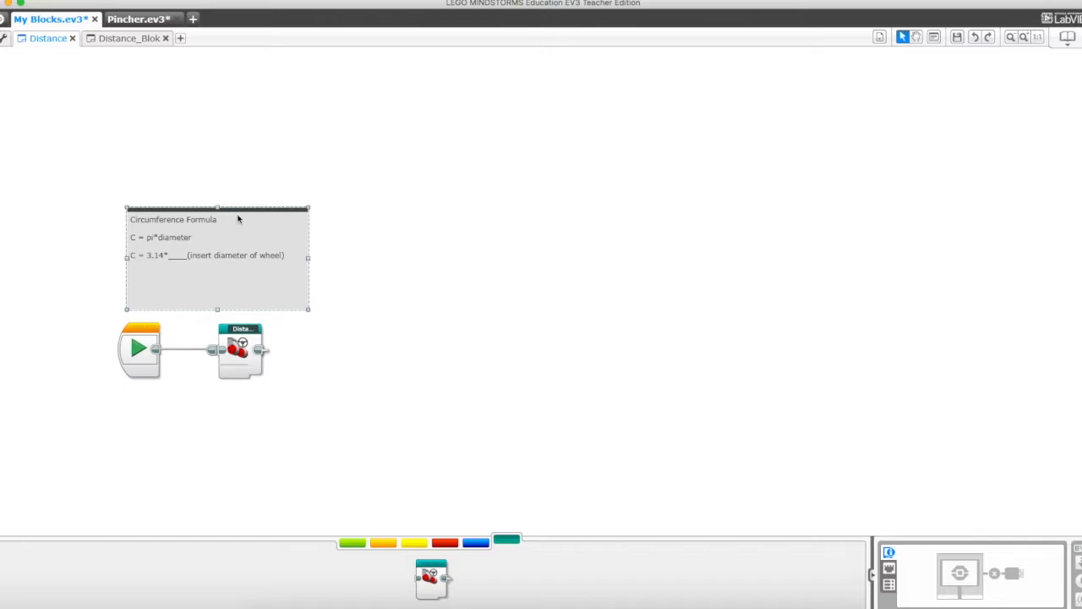
{"action": "mouse_move", "coordinate": [226, 230]}
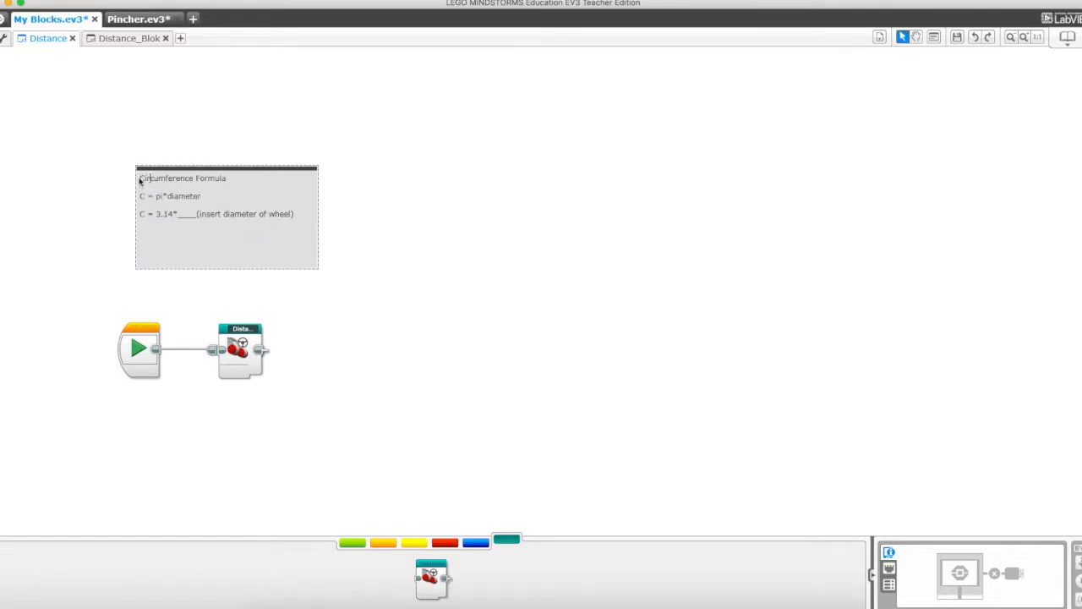
- Select the comment's 'Circumference Formula' title line
{"action": "double_click", "coordinate": [183, 177]}
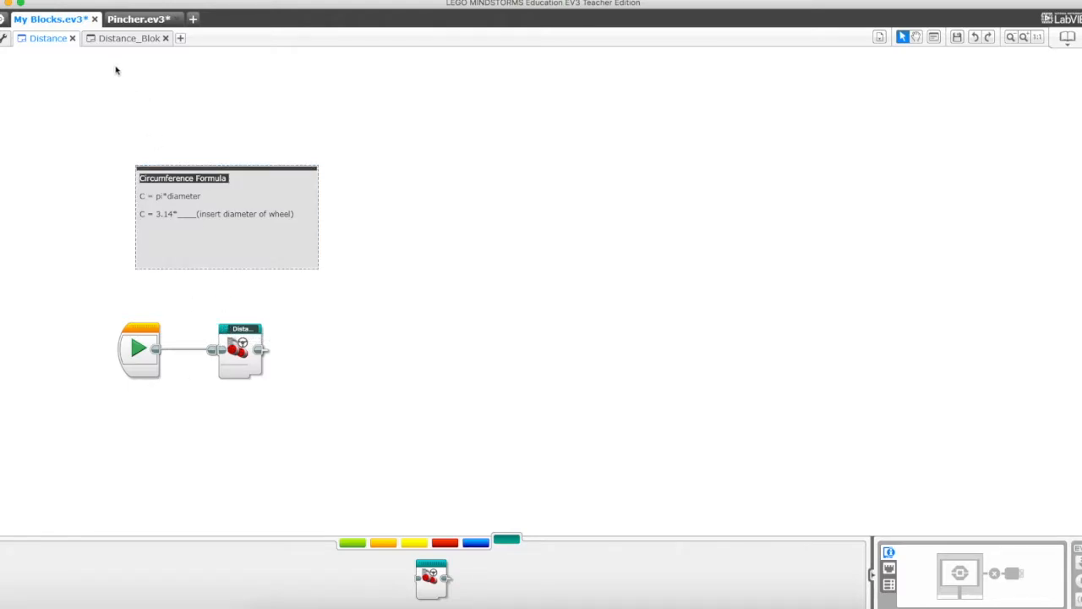
- Check Distance_Blok, return to Distance, then switch back to Distance_Blok to place the comment
{"action": "left_click", "coordinate": [129, 38]}
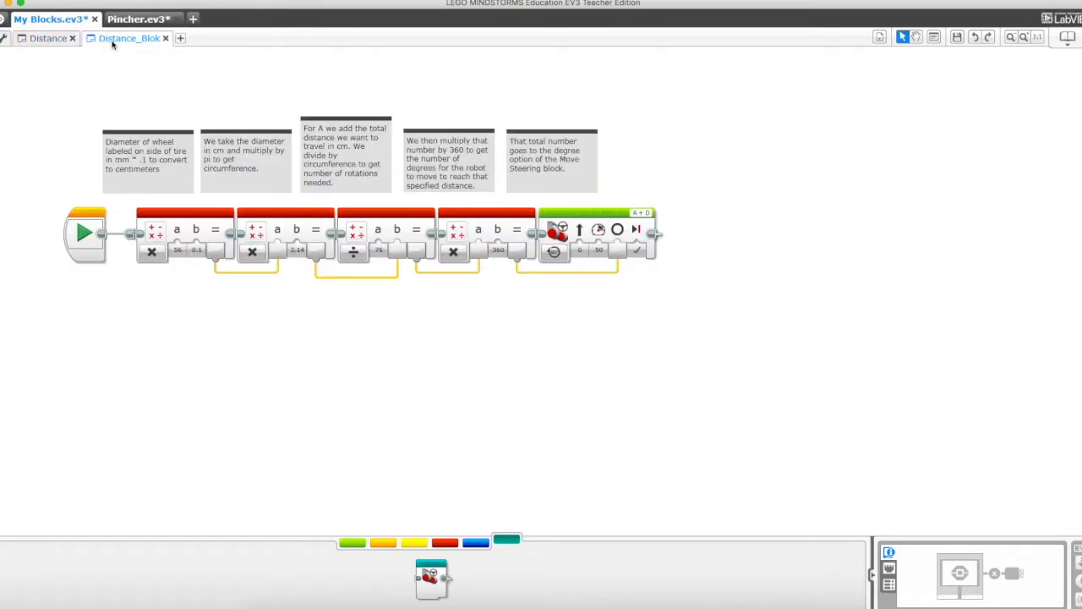
{"action": "left_click", "coordinate": [48, 38]}
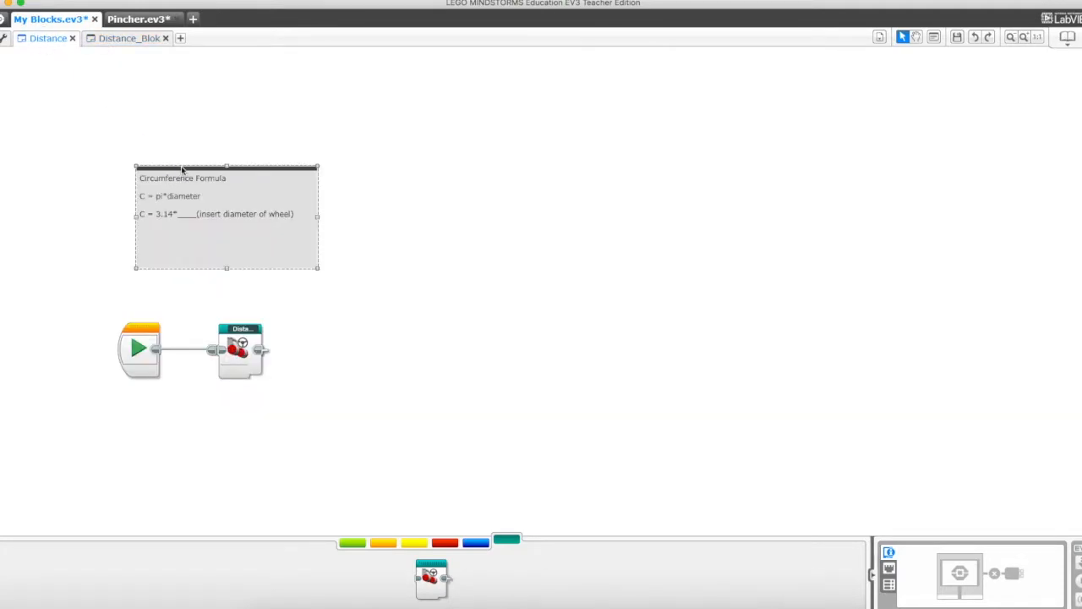
{"action": "left_click", "coordinate": [129, 38]}
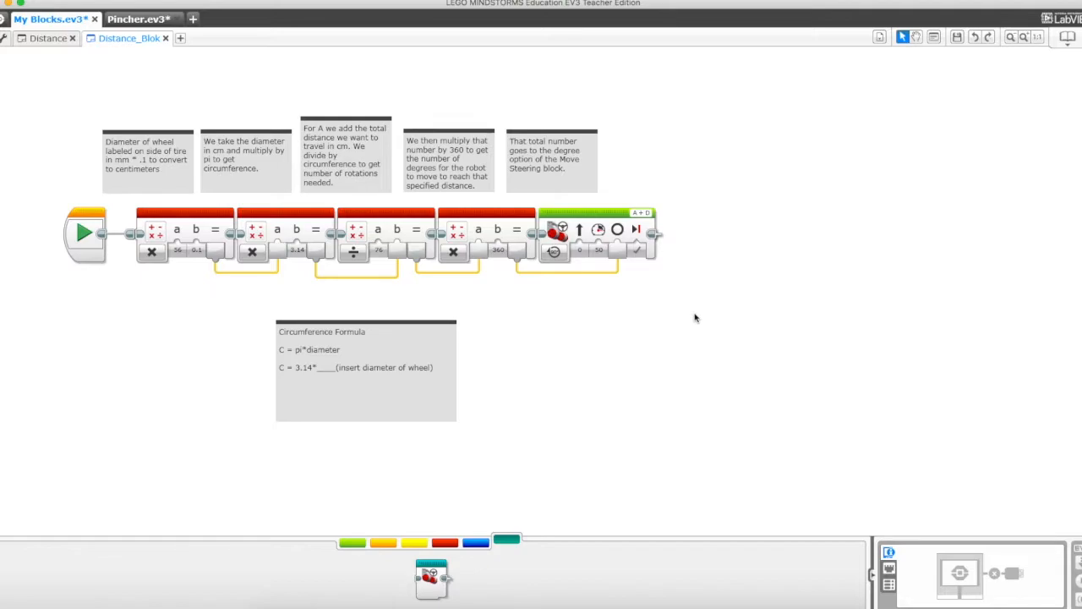
{"action": "mouse_move", "coordinate": [692, 321]}
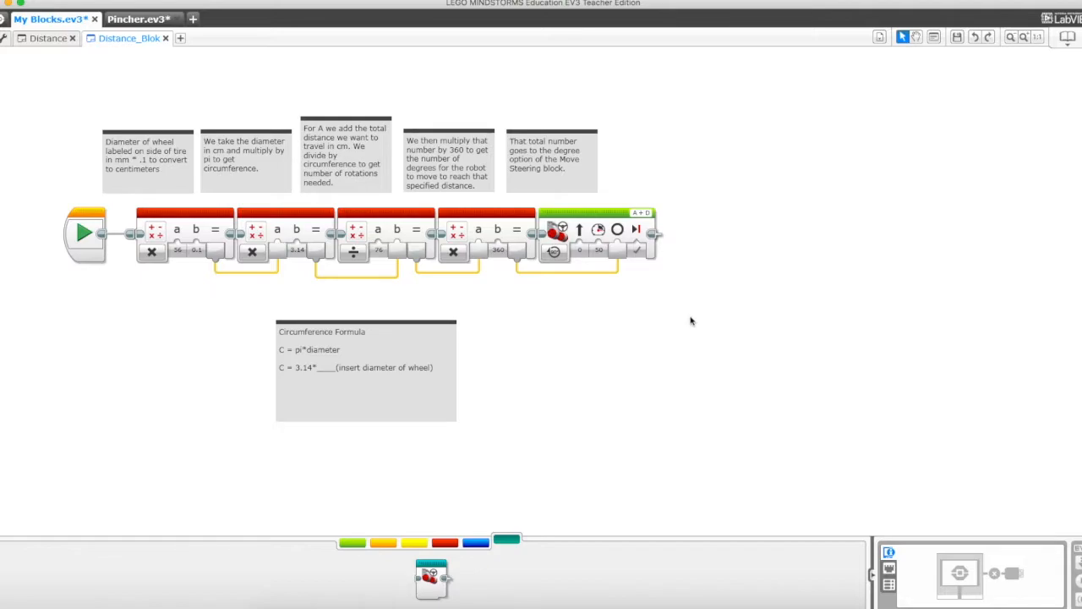
- Open the red Data Operations palette, listing the Math and other data blocks
{"action": "left_click", "coordinate": [453, 542]}
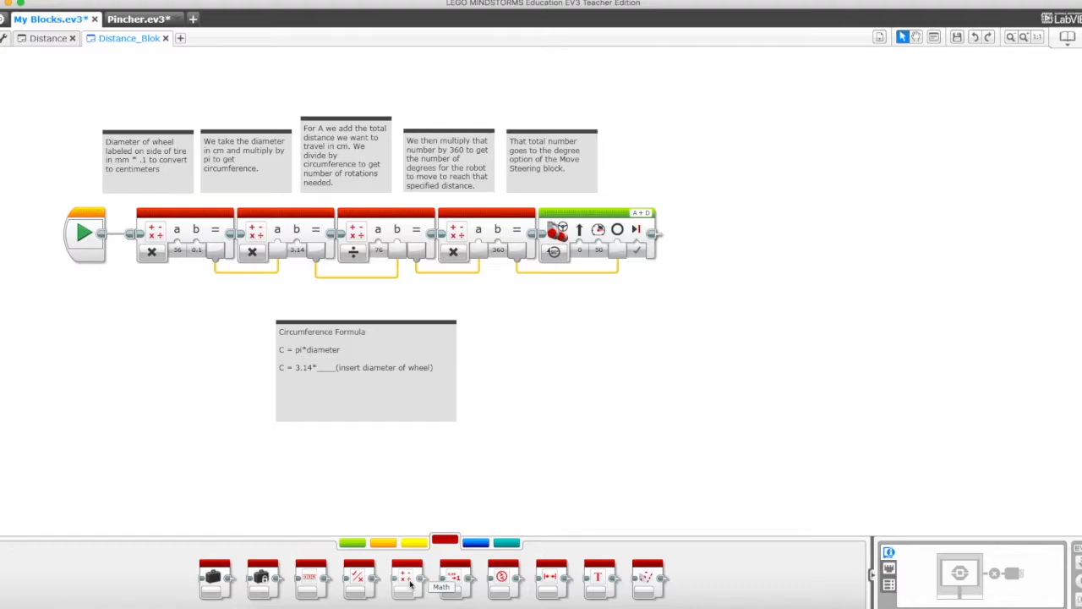
{"action": "mouse_move", "coordinate": [197, 393]}
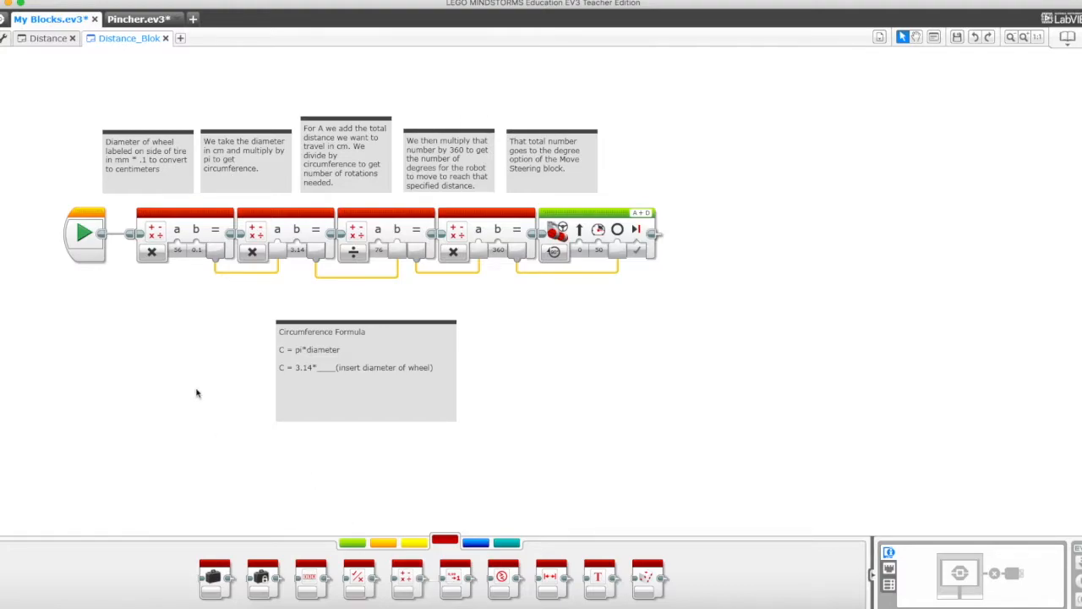
{"action": "mouse_move", "coordinate": [182, 312]}
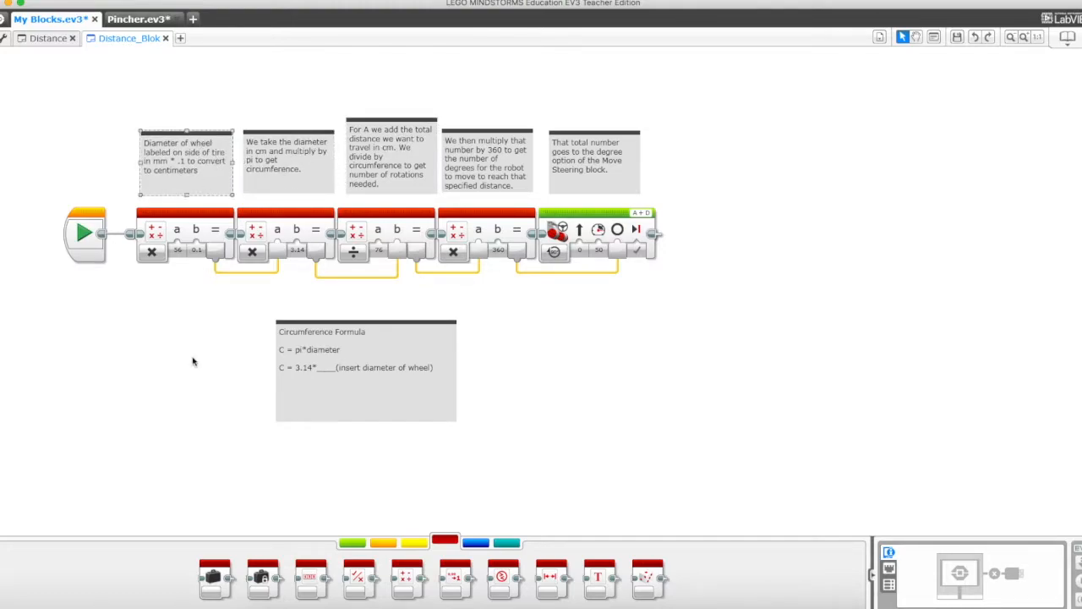
{"action": "mouse_move", "coordinate": [153, 251]}
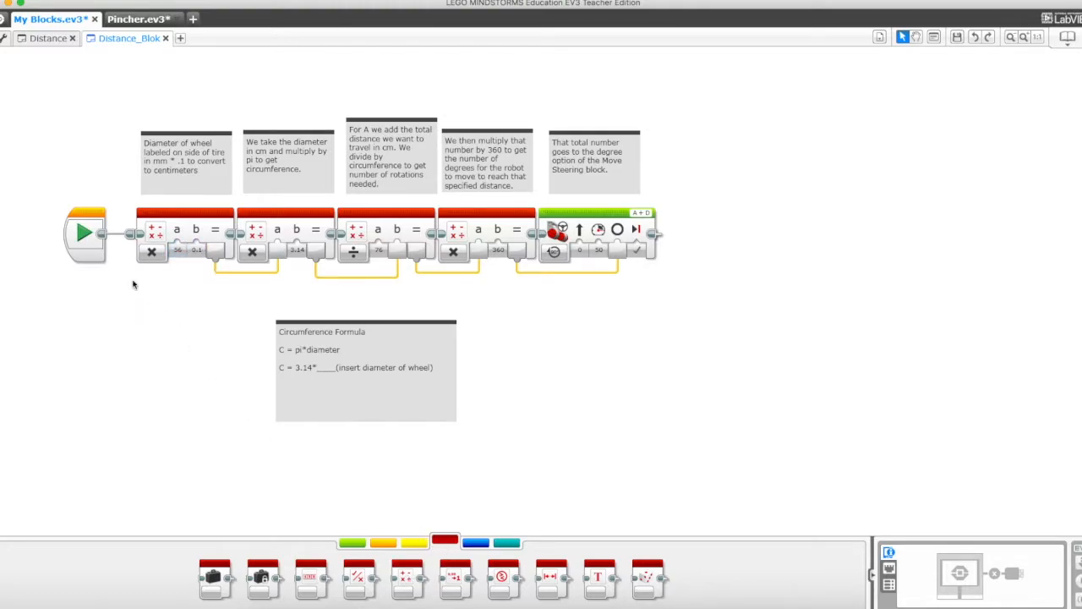
- Open and close the first Math block's operation dropdown, leaving it on Multiply
{"action": "left_click", "coordinate": [155, 229]}
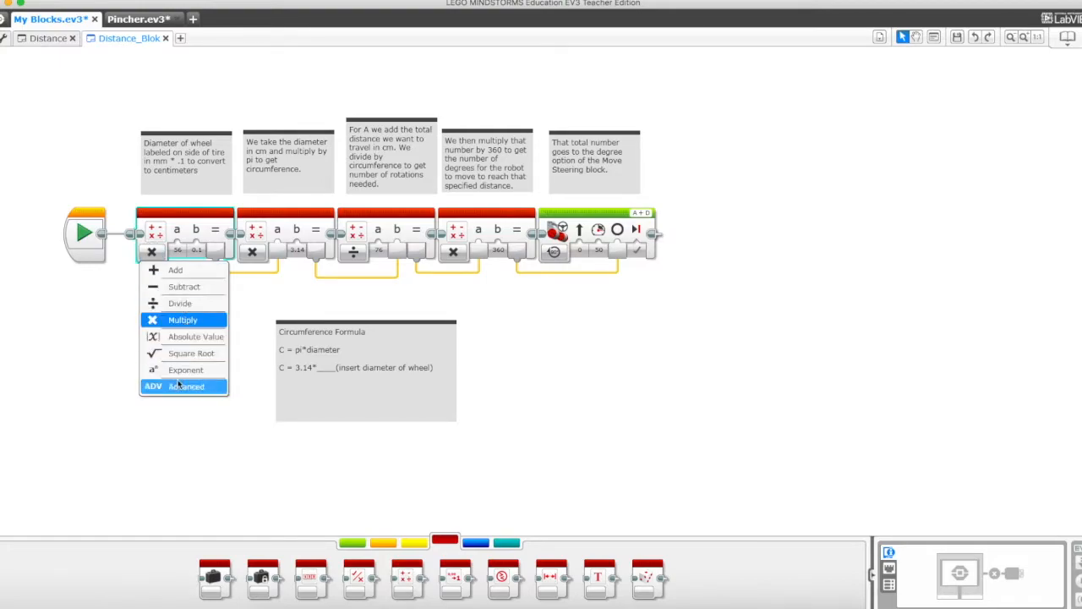
{"action": "left_click", "coordinate": [185, 323]}
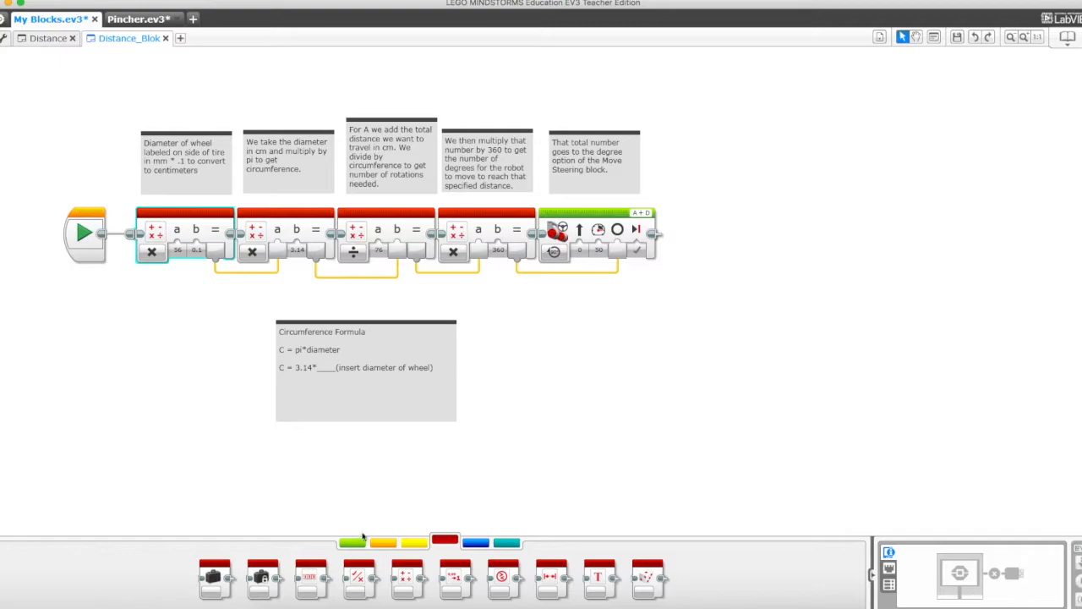
{"action": "mouse_move", "coordinate": [247, 270]}
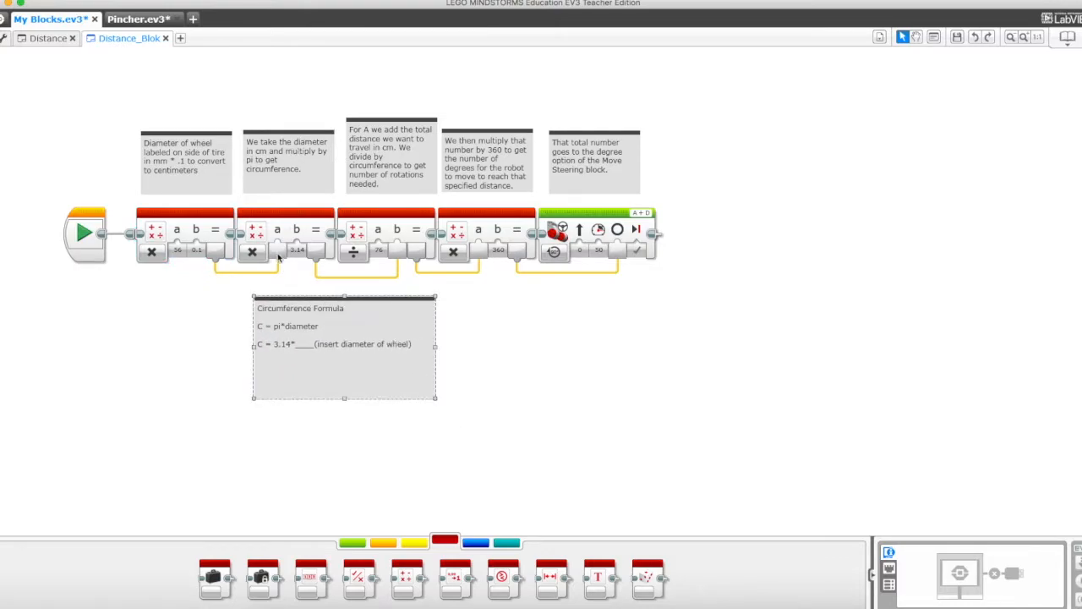
{"action": "left_click", "coordinate": [296, 250]}
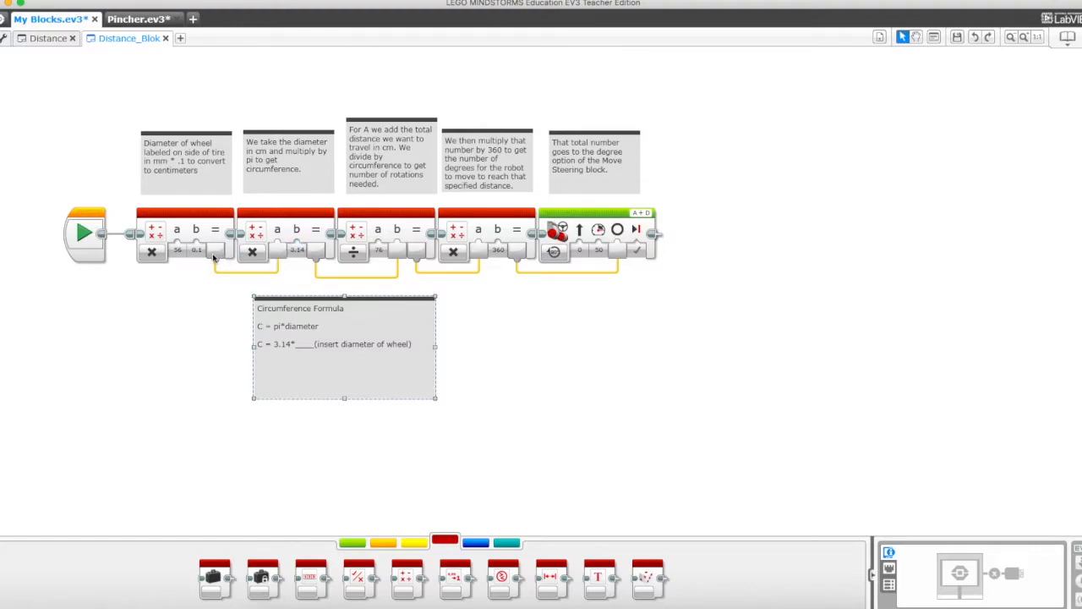
{"action": "left_click", "coordinate": [297, 250]}
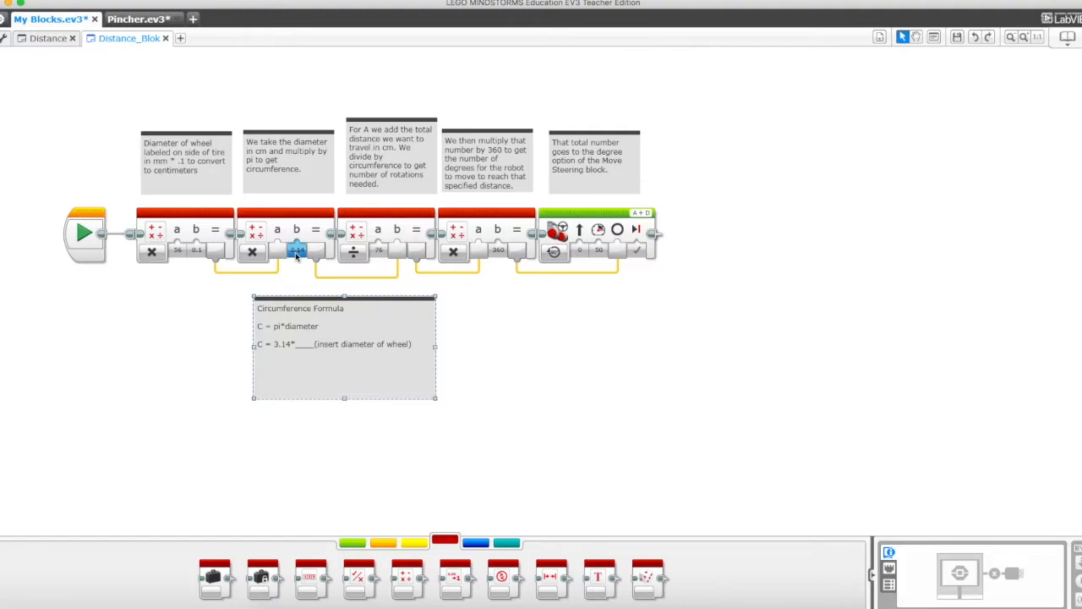
{"action": "type", "text": "3.14"}
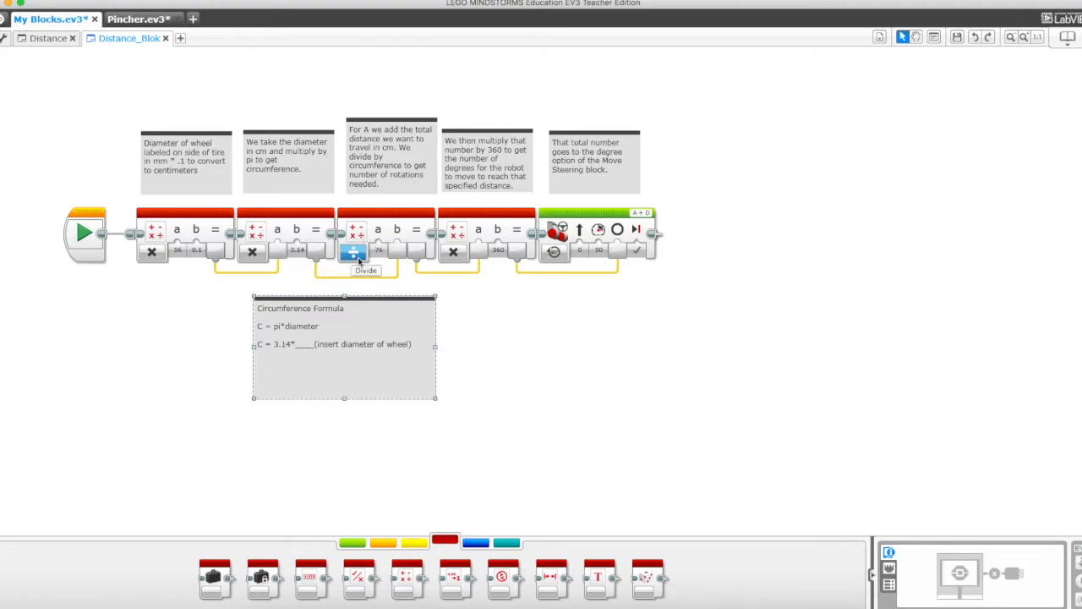
{"action": "left_click", "coordinate": [353, 253]}
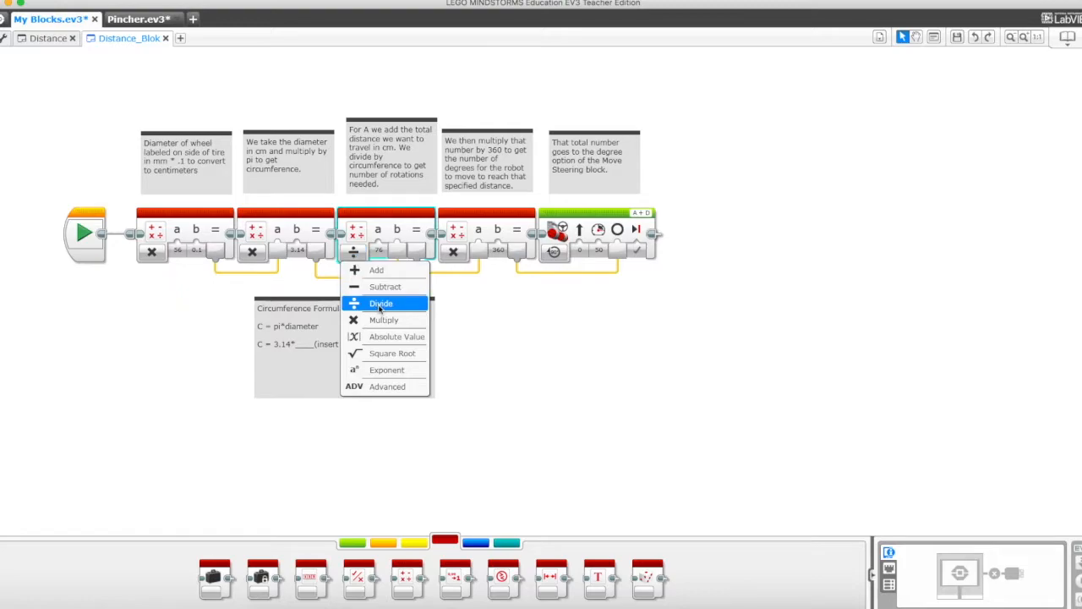
{"action": "left_click", "coordinate": [381, 303]}
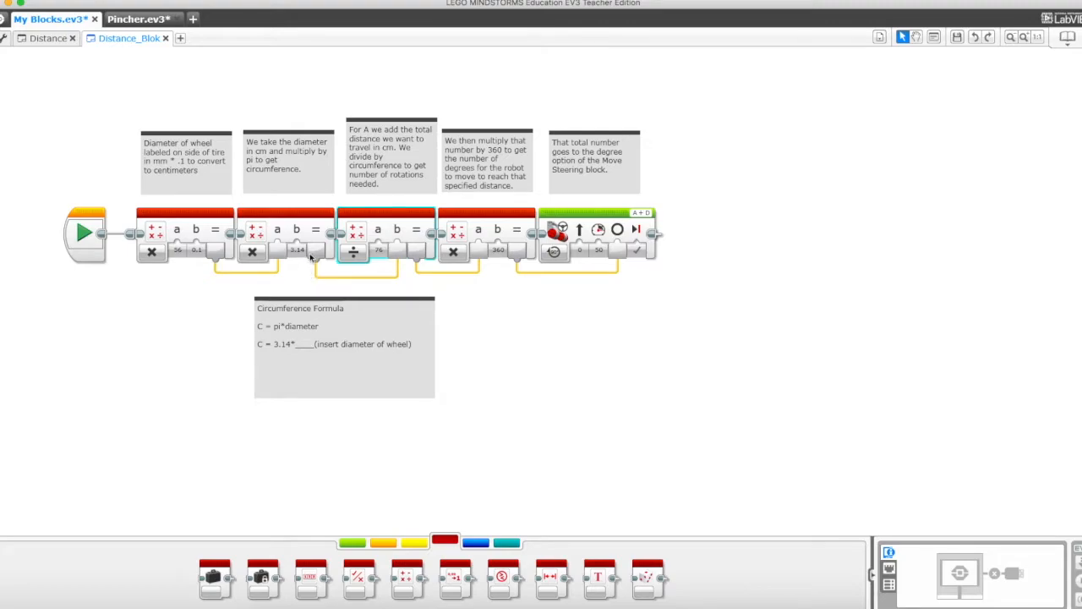
{"action": "mouse_move", "coordinate": [321, 271]}
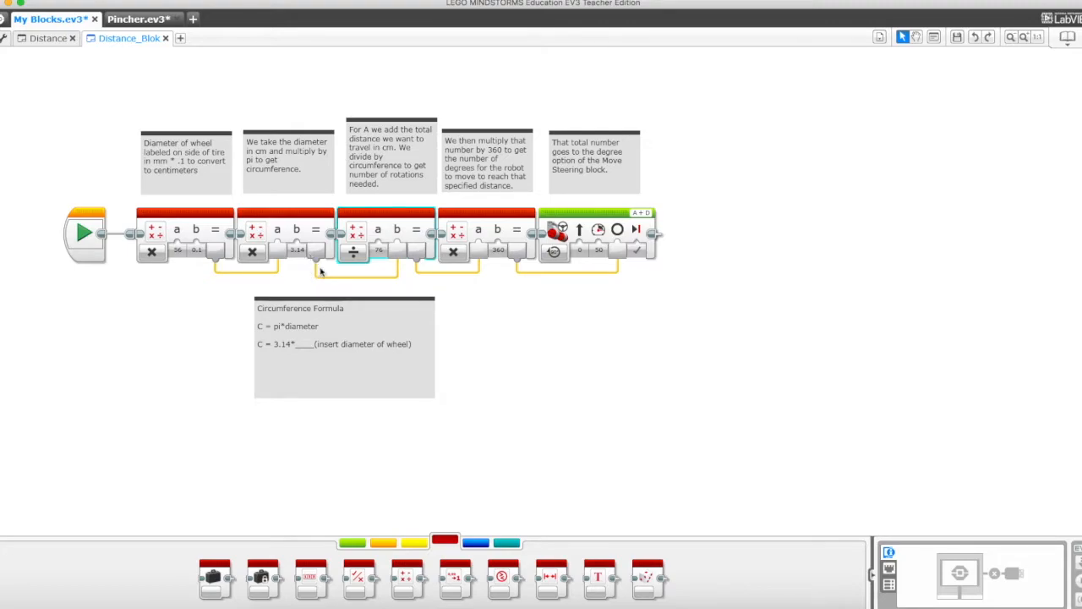
{"action": "left_click", "coordinate": [378, 251]}
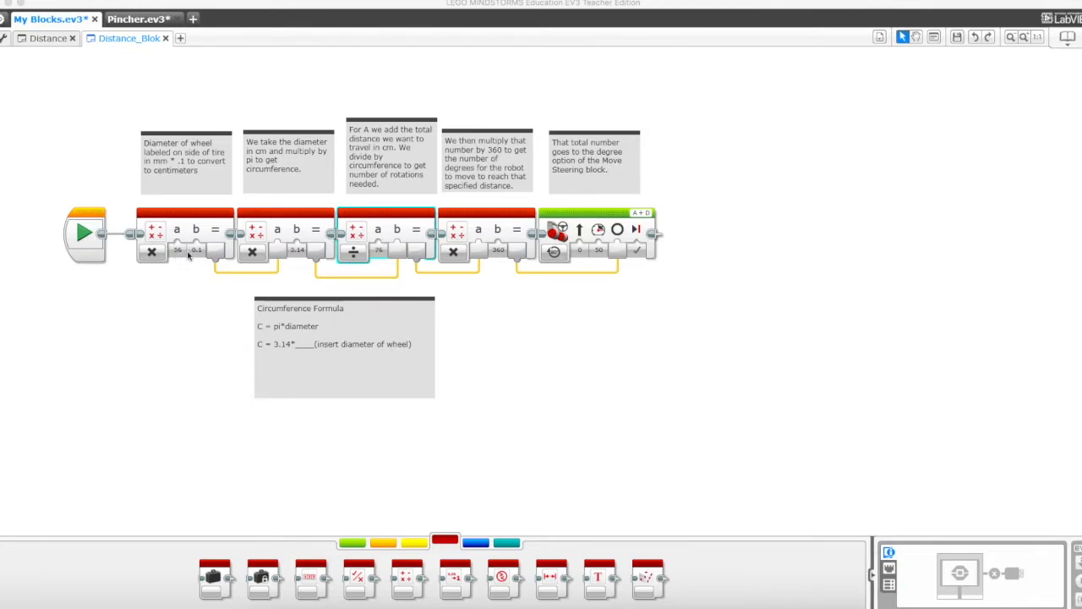
{"action": "mouse_move", "coordinate": [296, 263]}
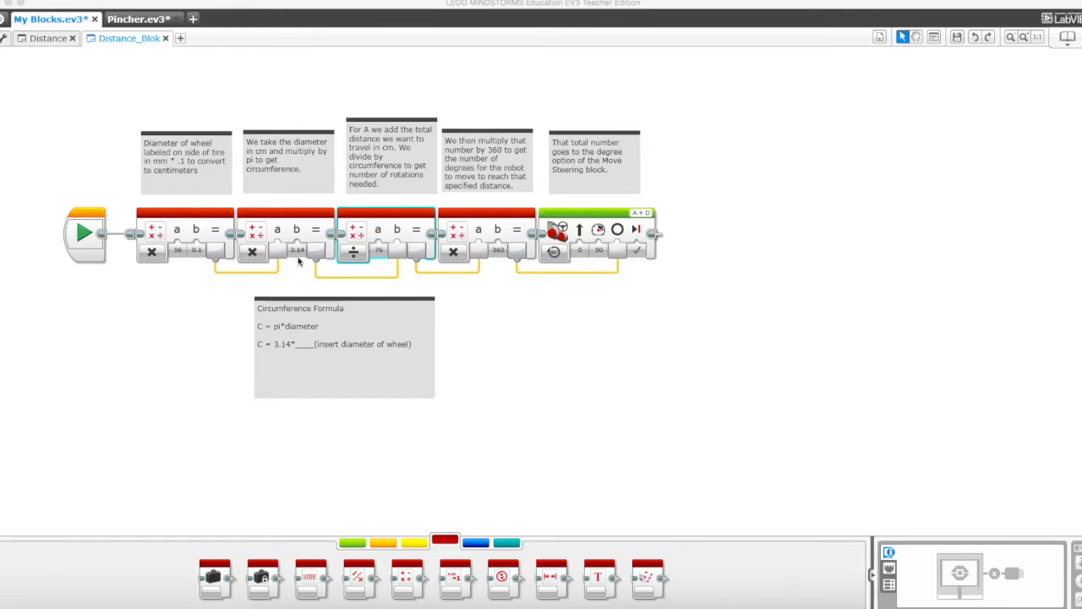
{"action": "mouse_move", "coordinate": [568, 301]}
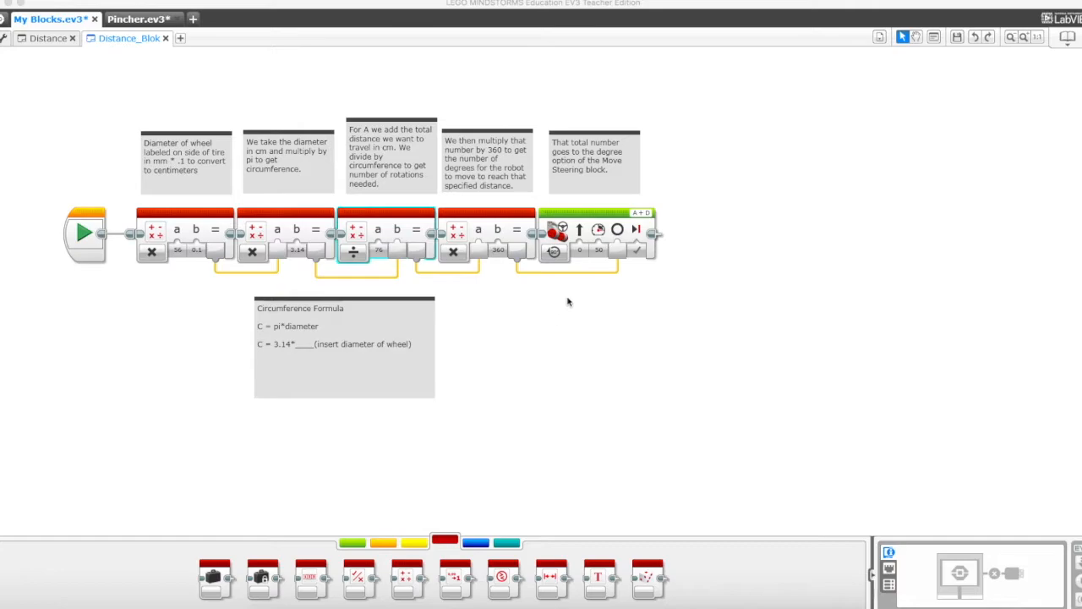
{"action": "mouse_move", "coordinate": [563, 292]}
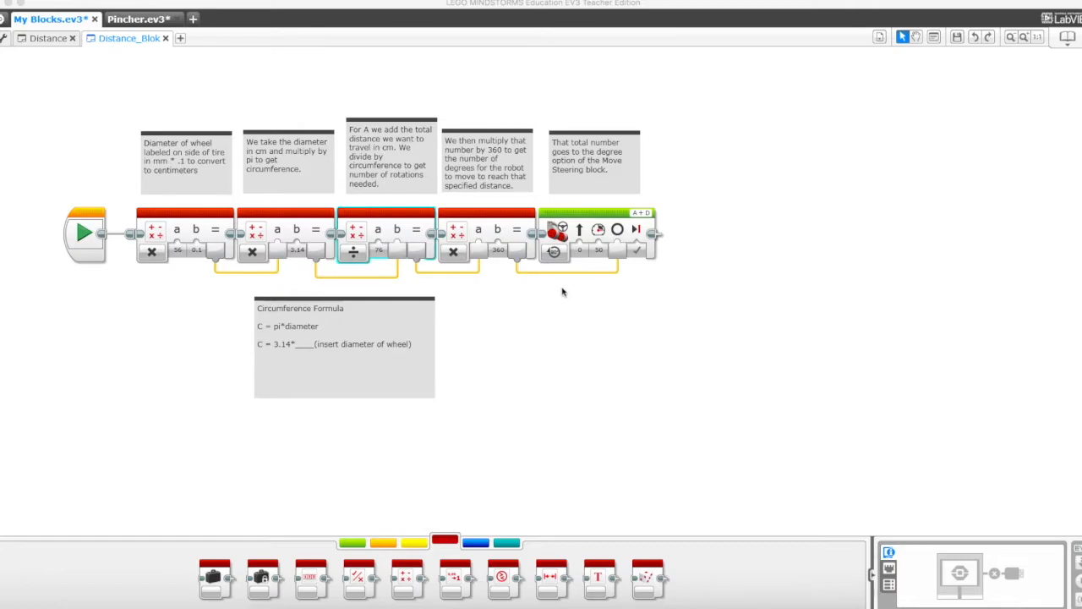
{"action": "mouse_move", "coordinate": [488, 294]}
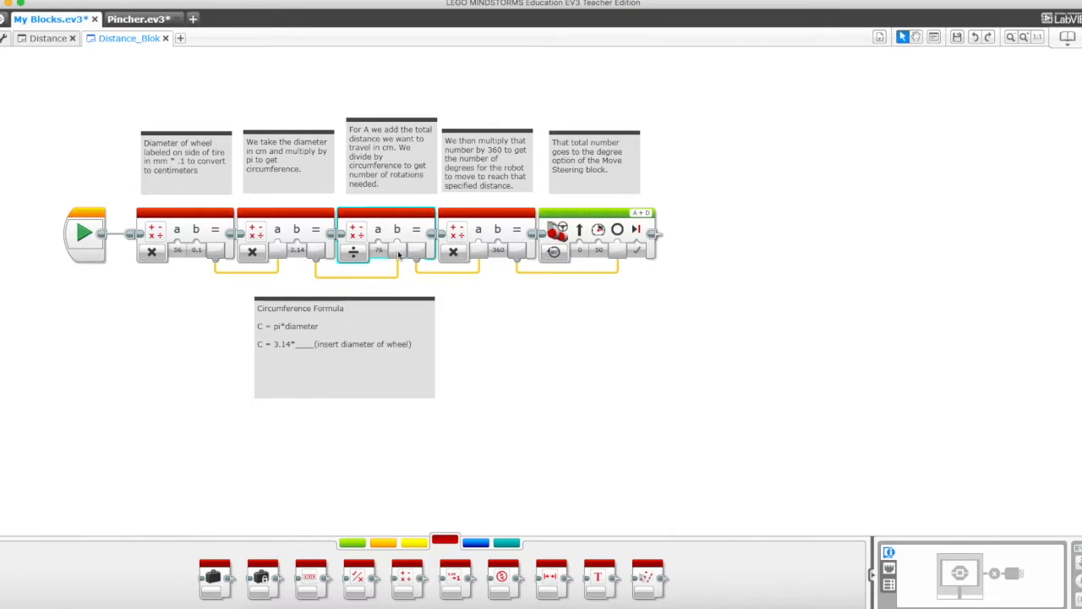
{"action": "mouse_move", "coordinate": [354, 254]}
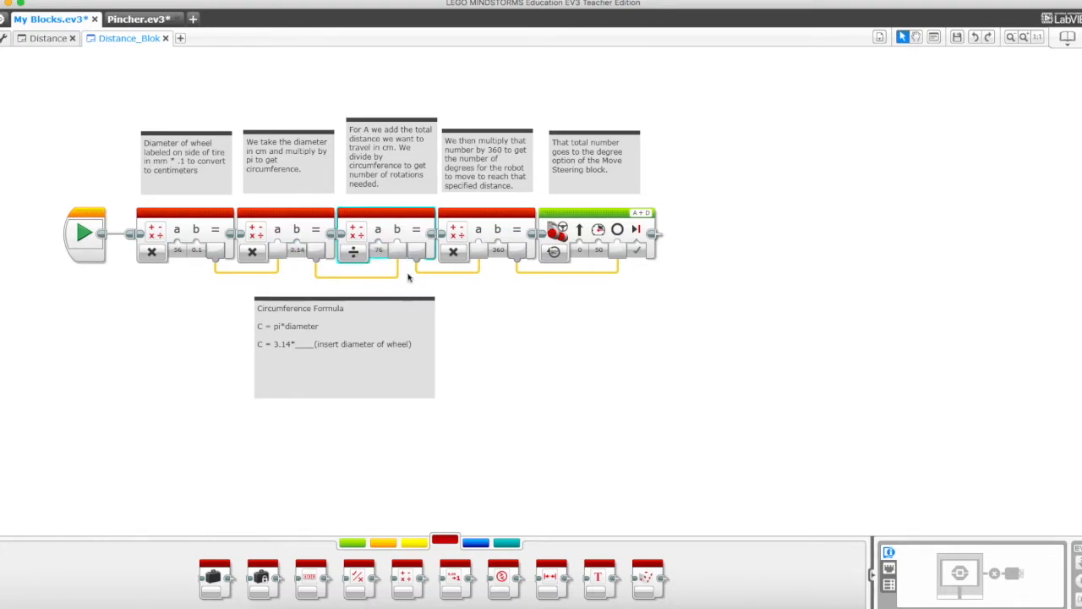
{"action": "mouse_move", "coordinate": [470, 287]}
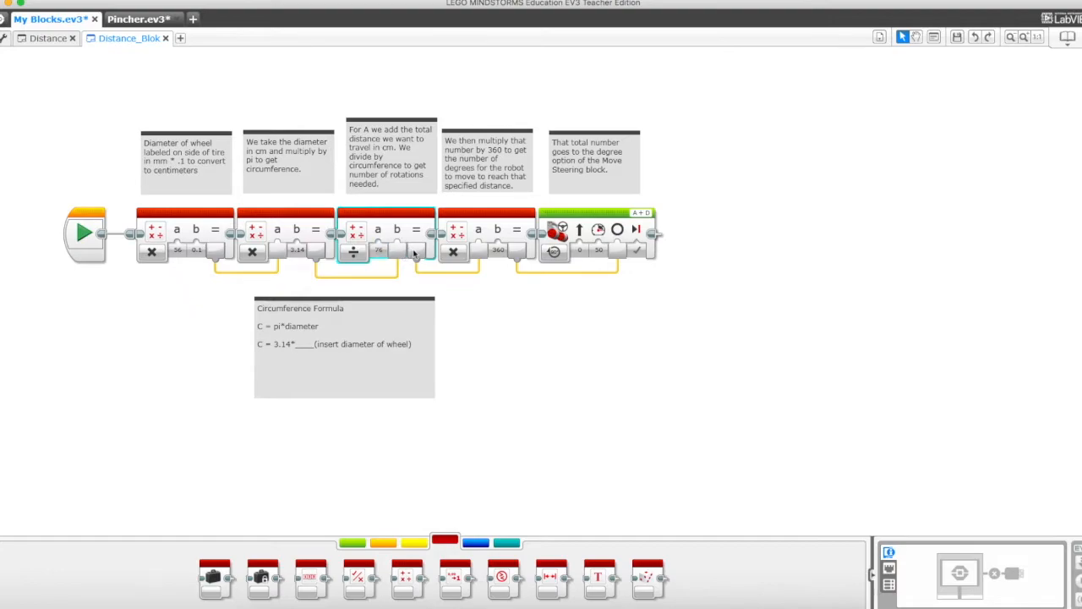
{"action": "mouse_move", "coordinate": [393, 253]}
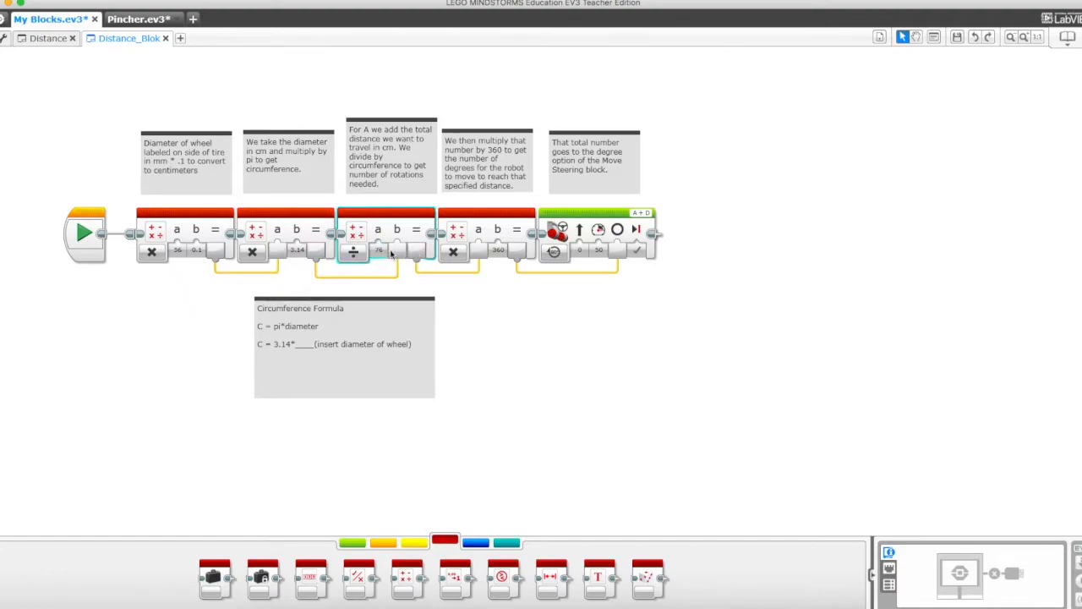
{"action": "mouse_move", "coordinate": [416, 256]}
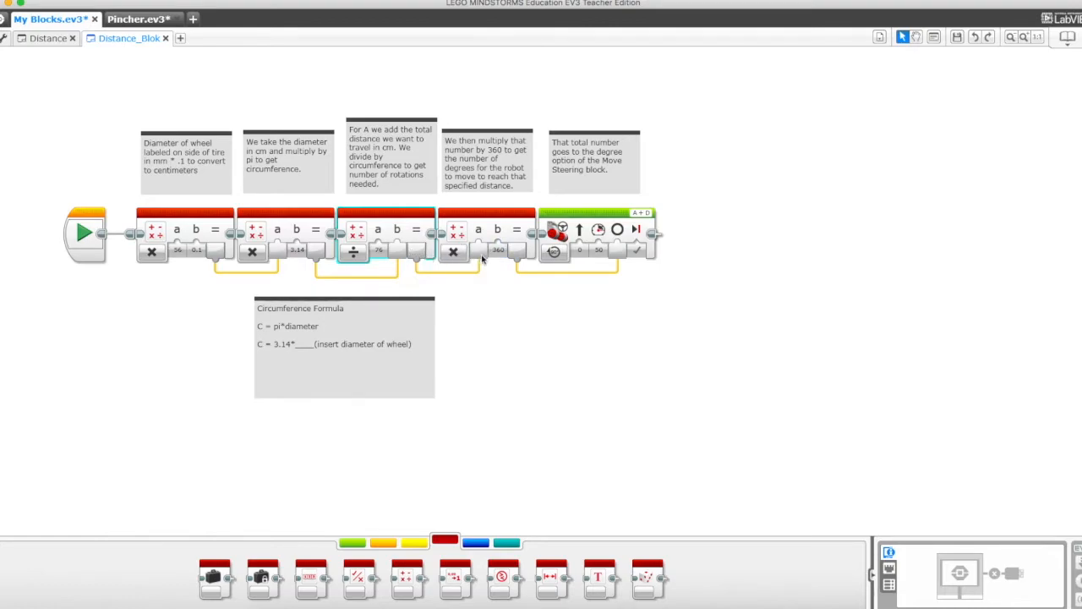
- Show the green Action blocks and set Move Steering to On for Degrees
{"action": "left_click", "coordinate": [498, 251]}
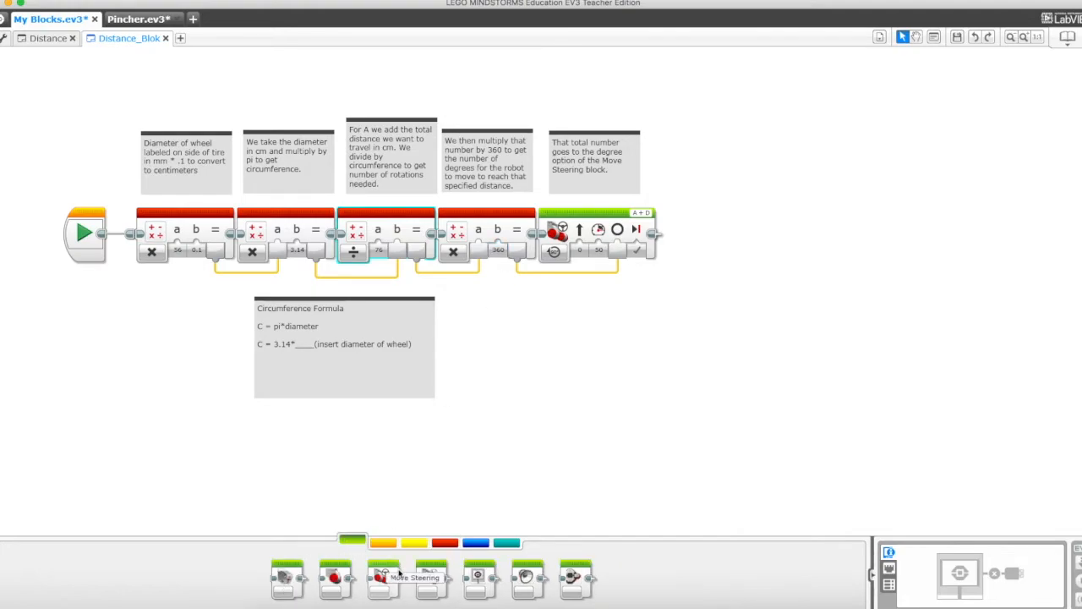
{"action": "mouse_move", "coordinate": [642, 213]}
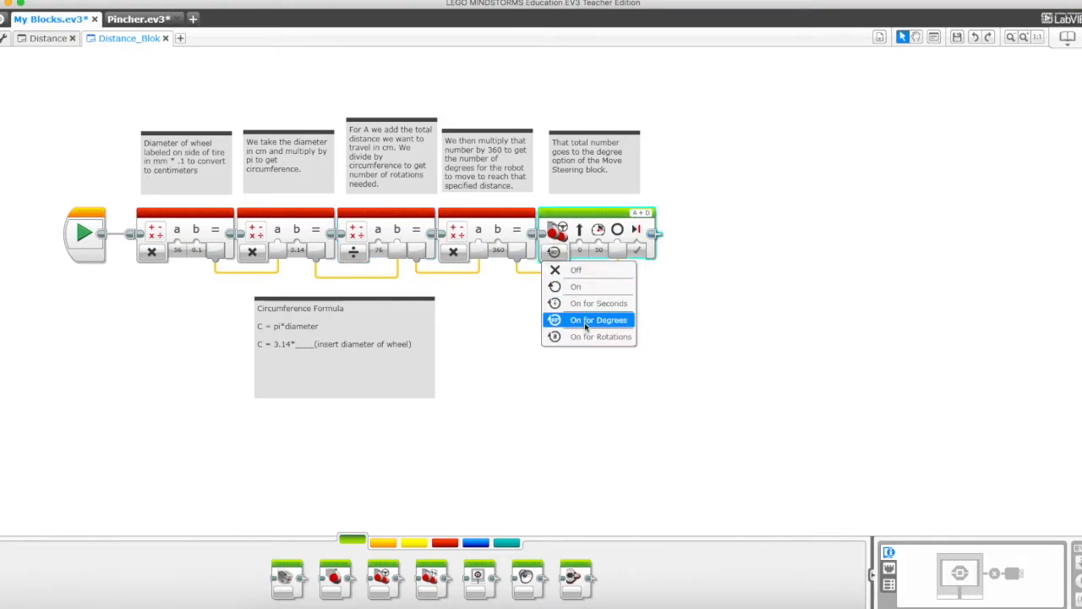
{"action": "left_click", "coordinate": [598, 320]}
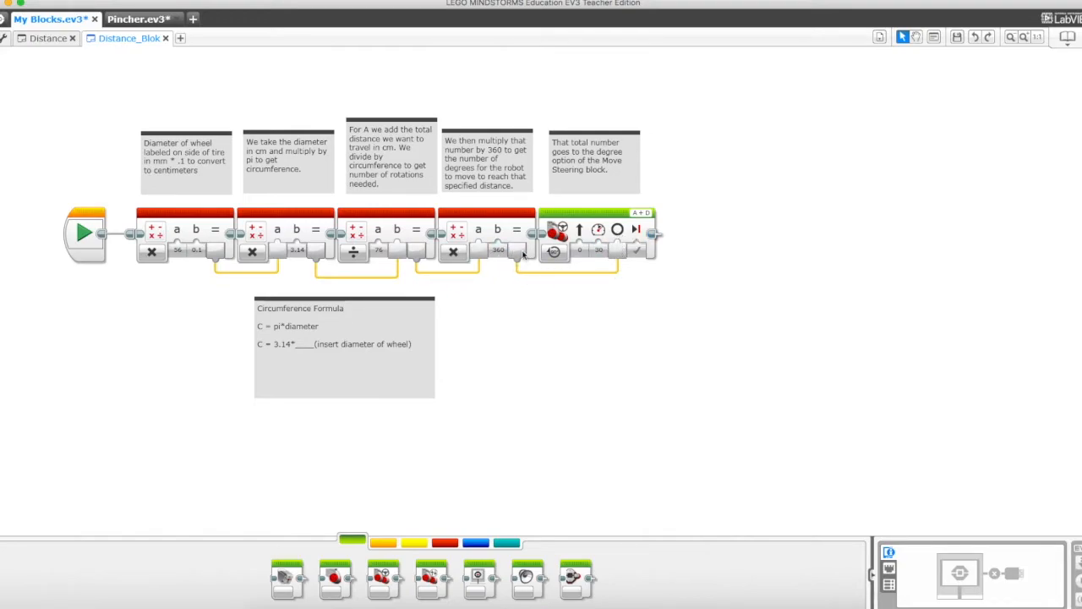
{"action": "mouse_move", "coordinate": [596, 336]}
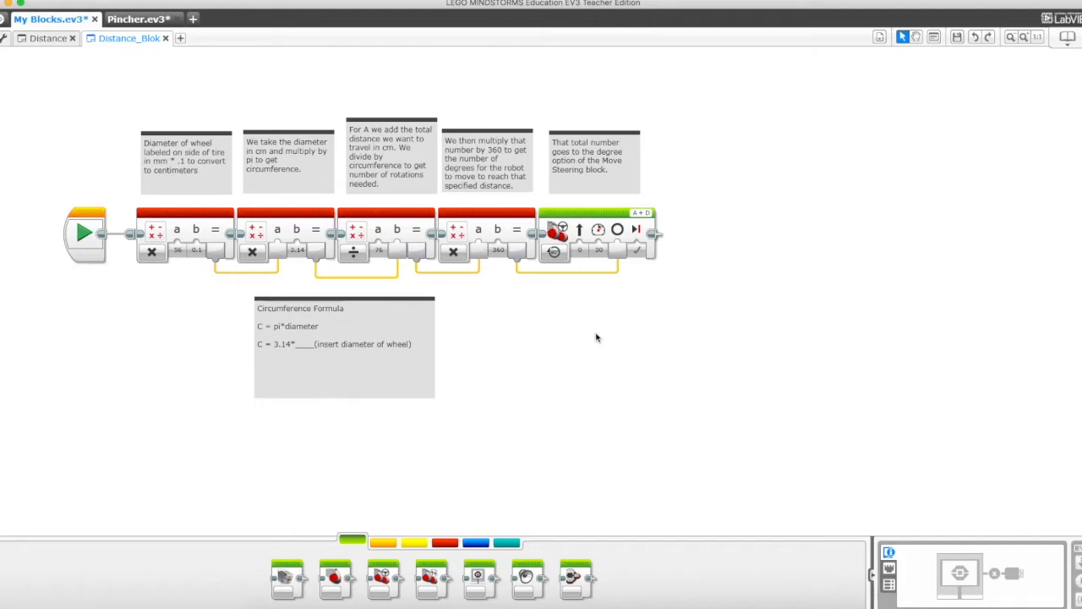
{"action": "mouse_move", "coordinate": [464, 317]}
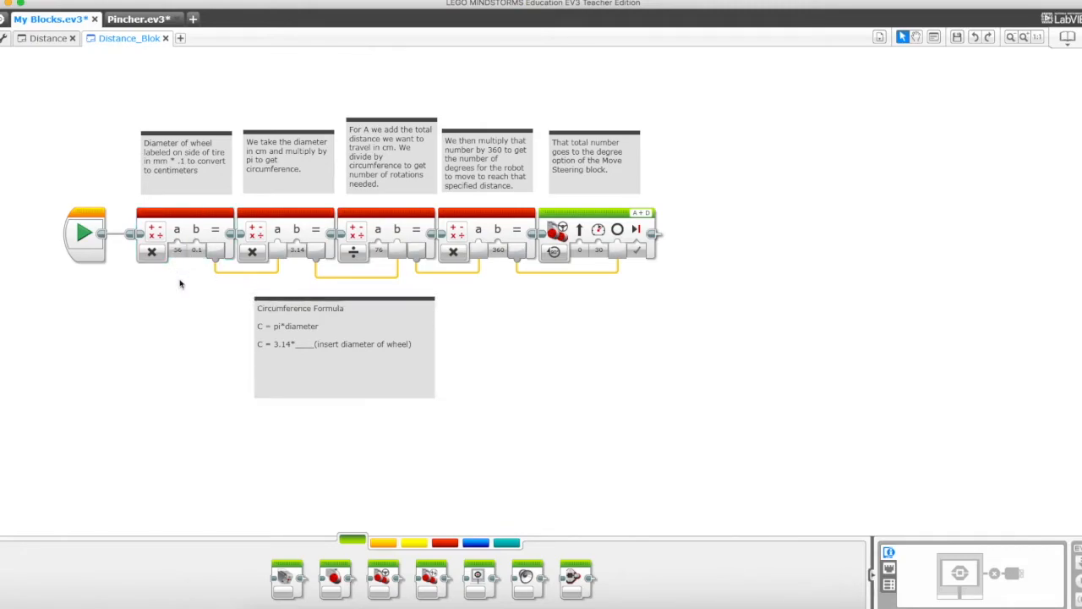
- View the brick's details (firmware V1.09E, USB) and return to Data Operations
{"action": "left_click", "coordinate": [378, 250]}
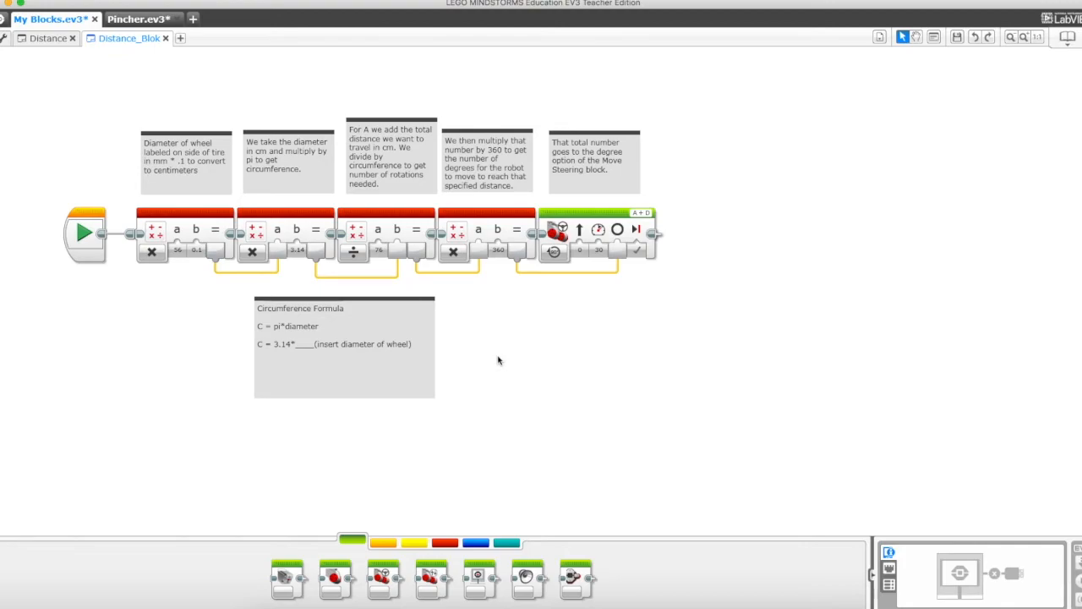
{"action": "mouse_move", "coordinate": [492, 359]}
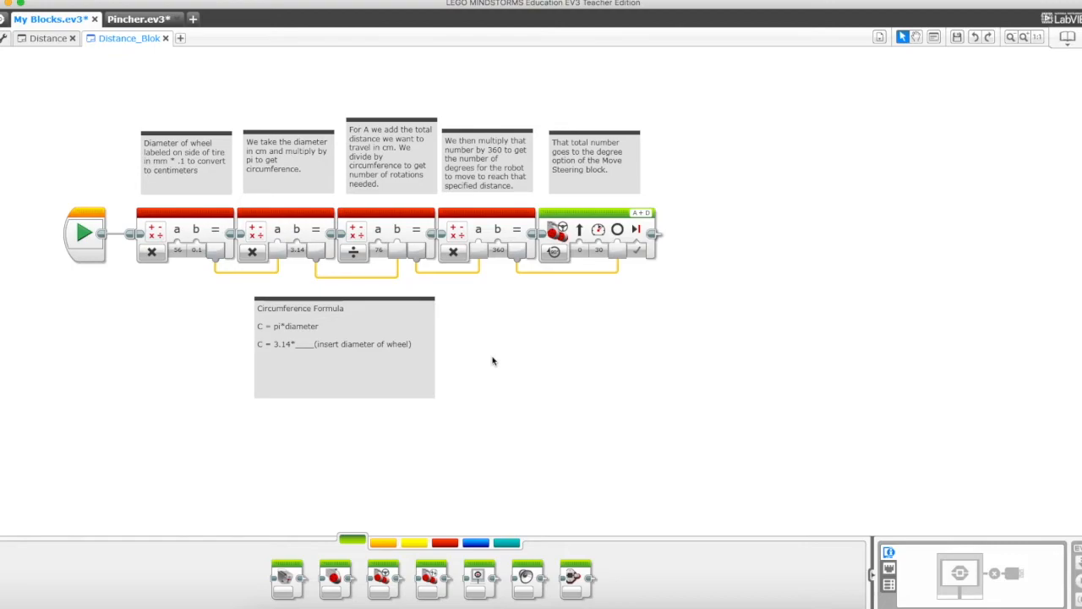
{"action": "left_click", "coordinate": [444, 542]}
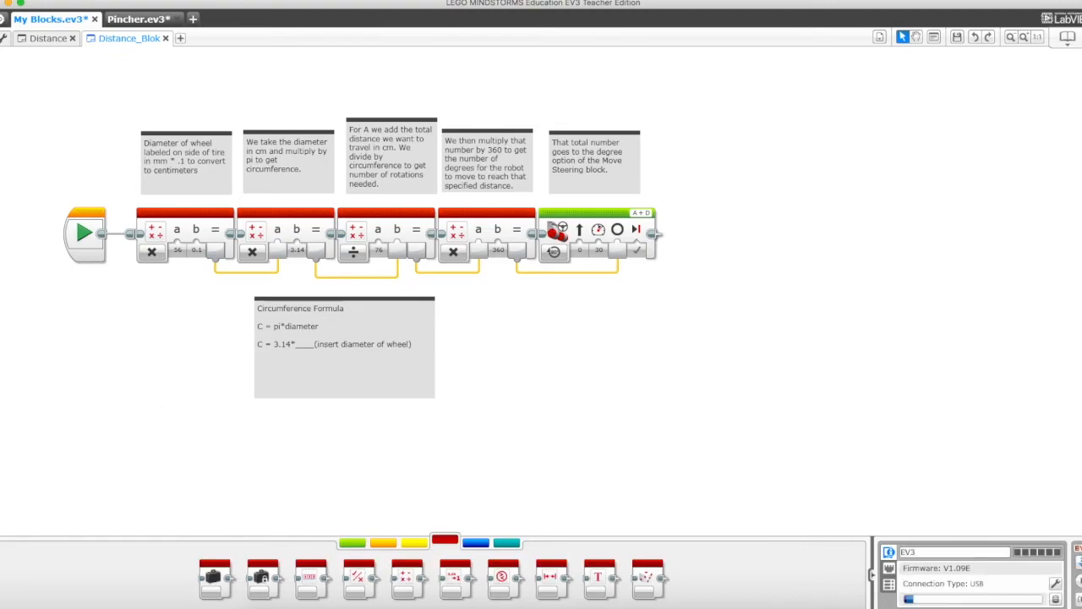
{"action": "mouse_move", "coordinate": [504, 396]}
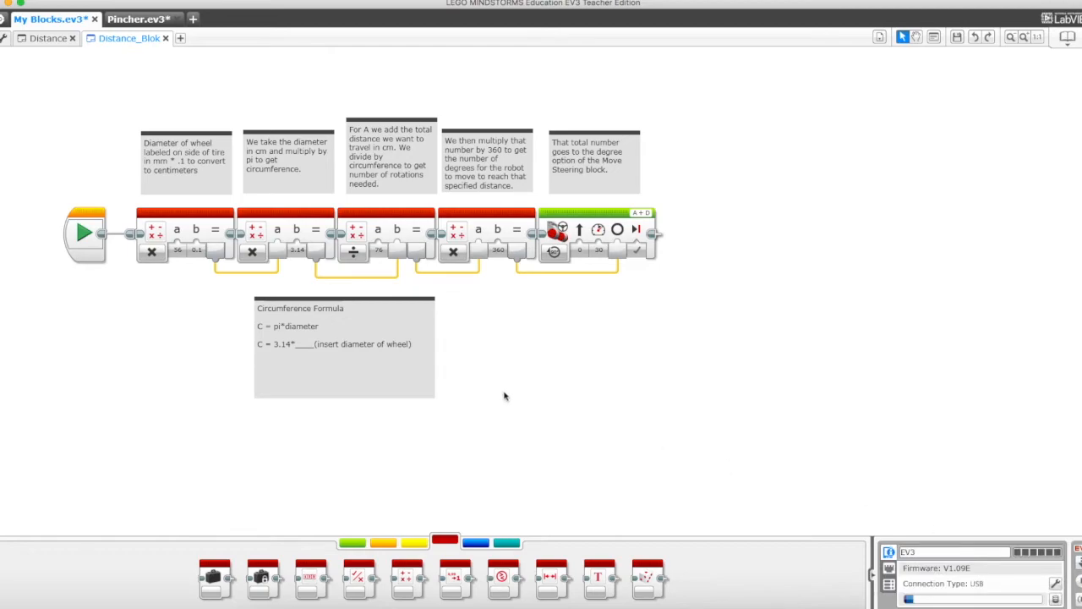